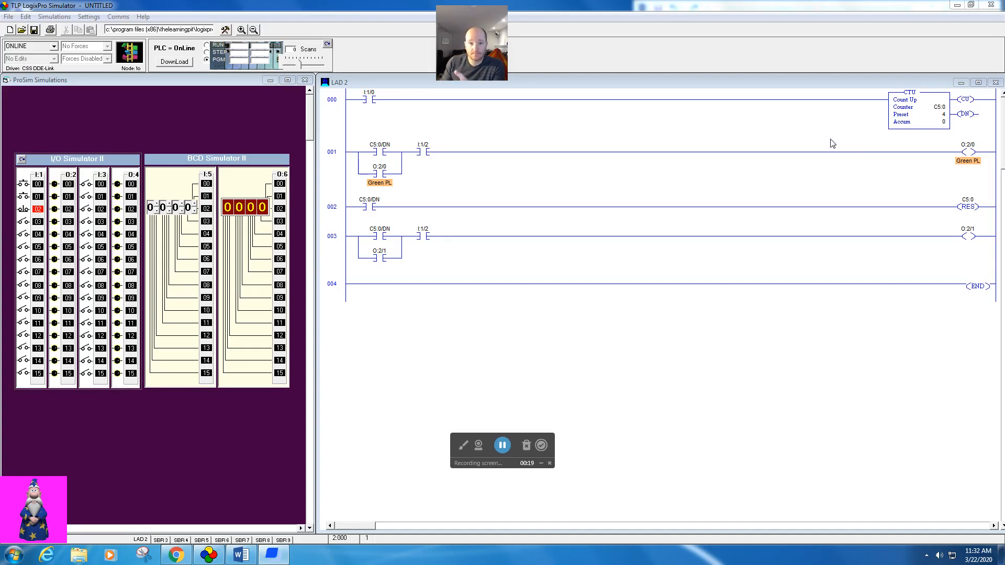
mouse_move(520, 127)
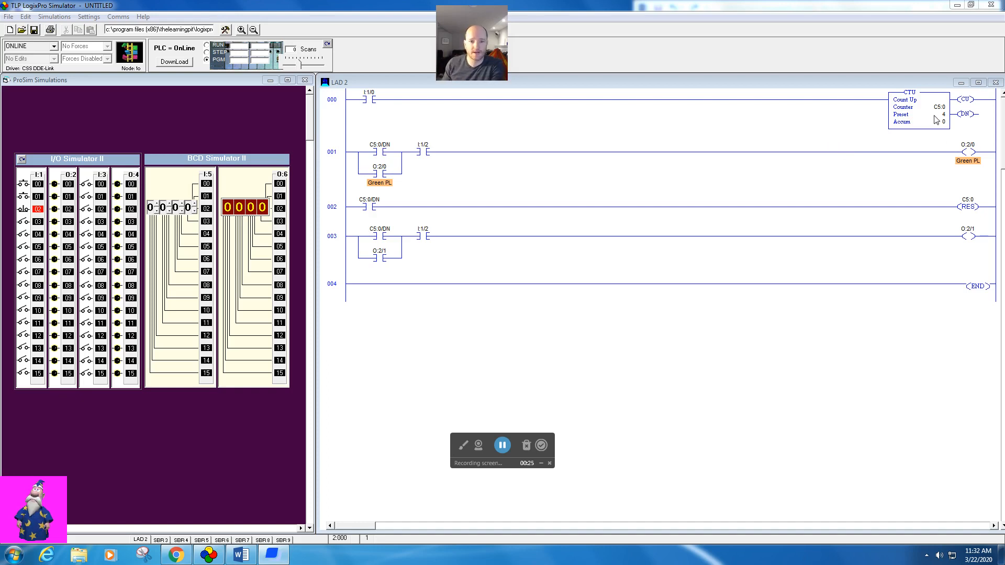
mouse_move(392, 156)
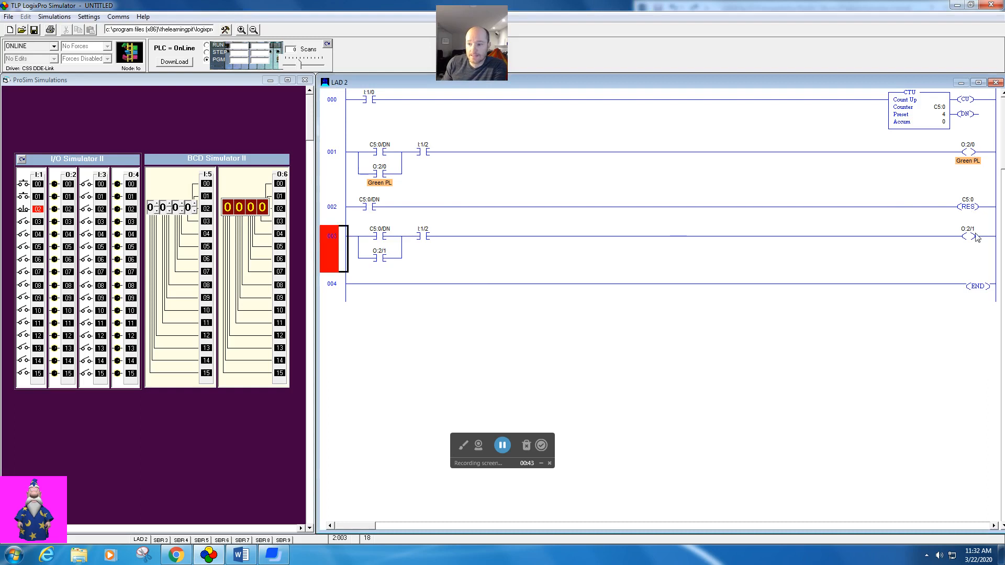
Give output O:2/1 the symbol 'Red Light' via Edit Symbol
right_click(969, 237)
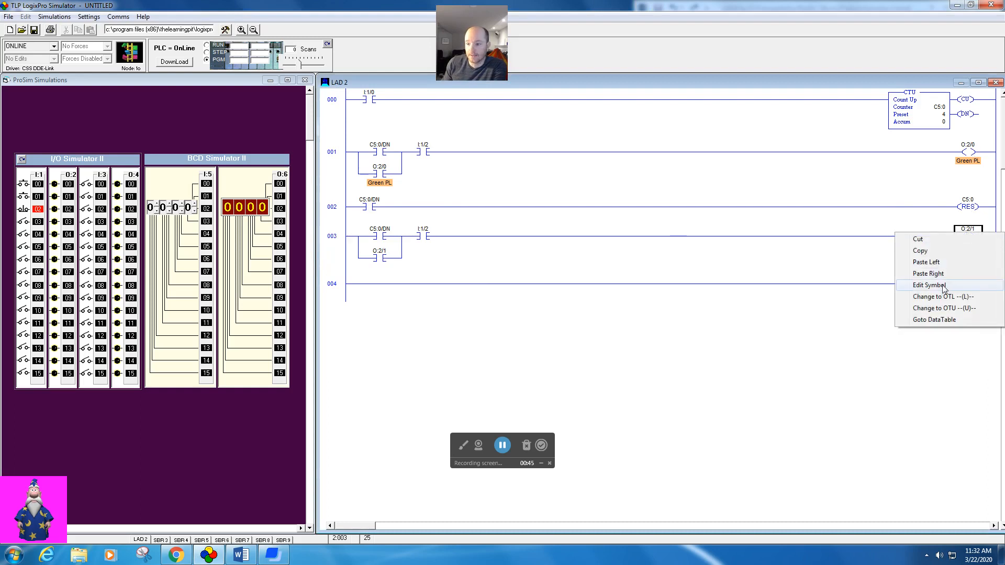
click(930, 284)
text(Red Light)
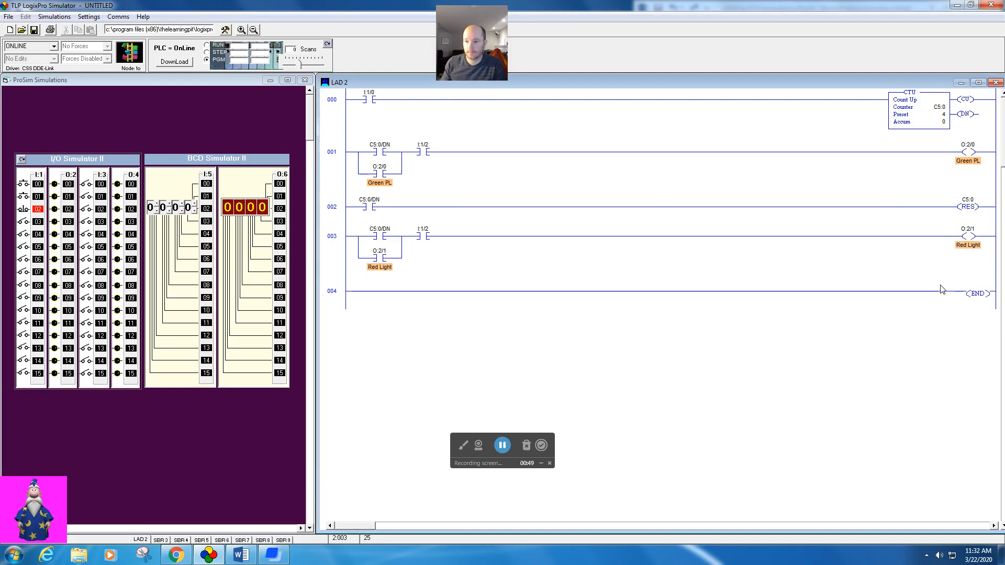
right_click(69, 197)
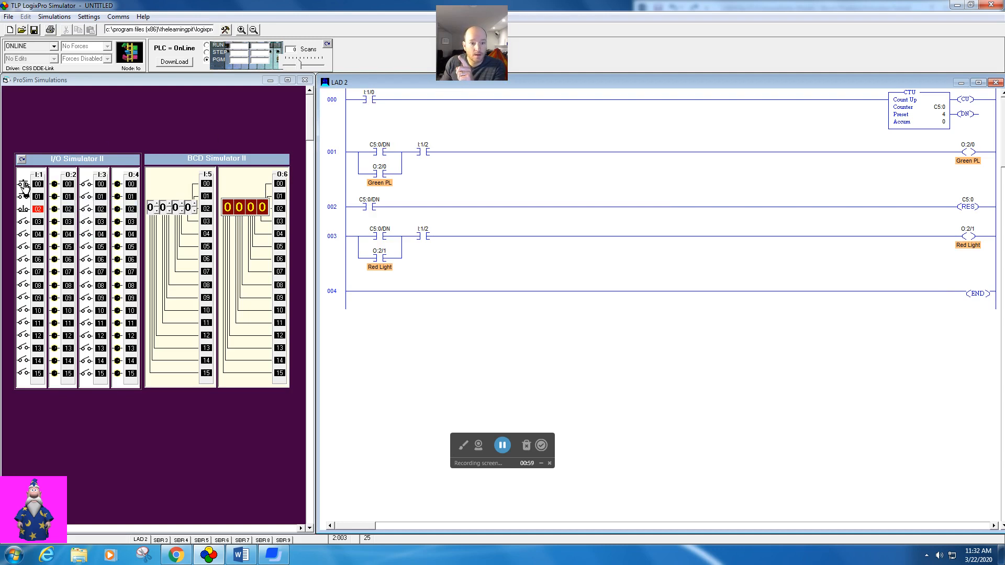
mouse_move(24, 187)
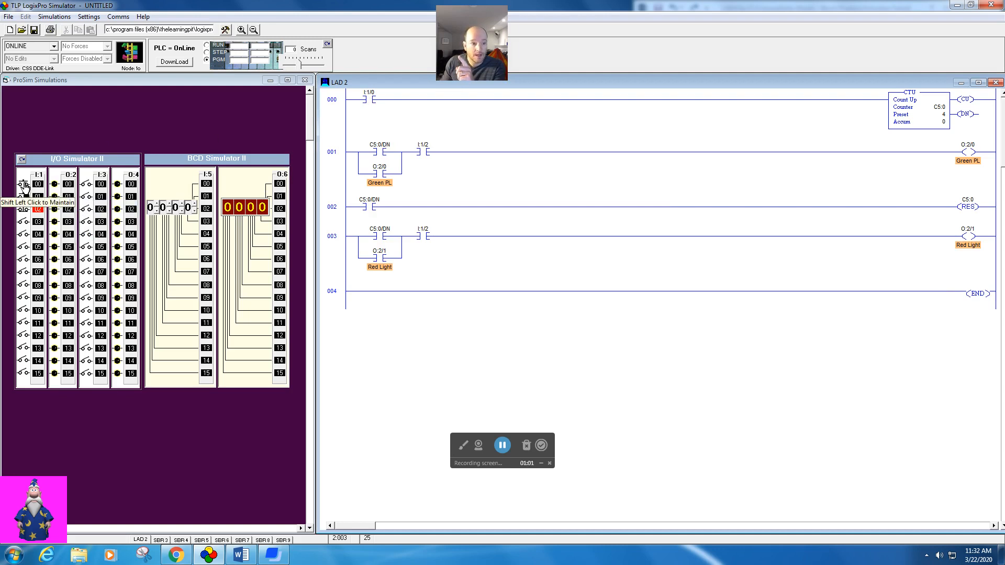
mouse_move(287, 209)
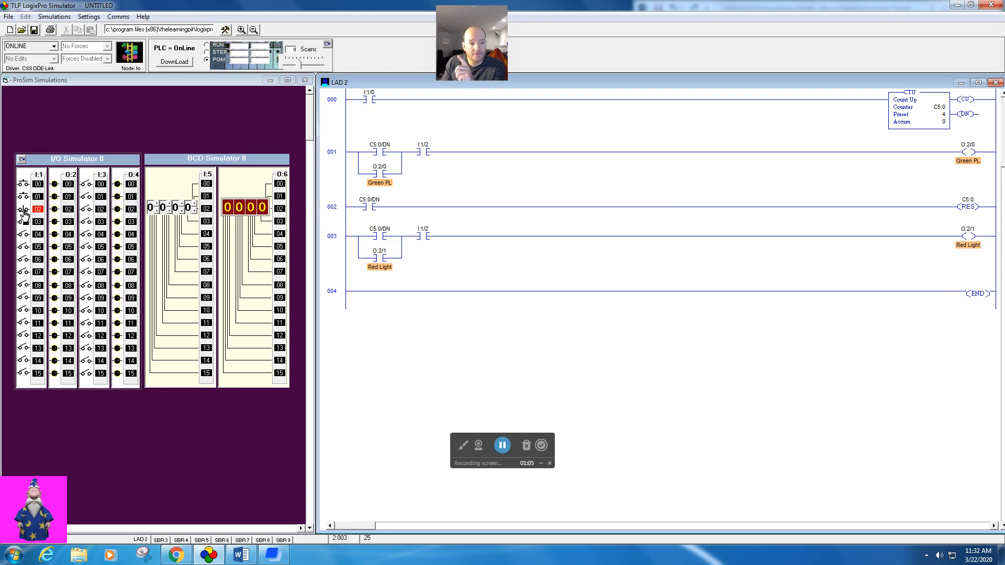
mouse_move(24, 209)
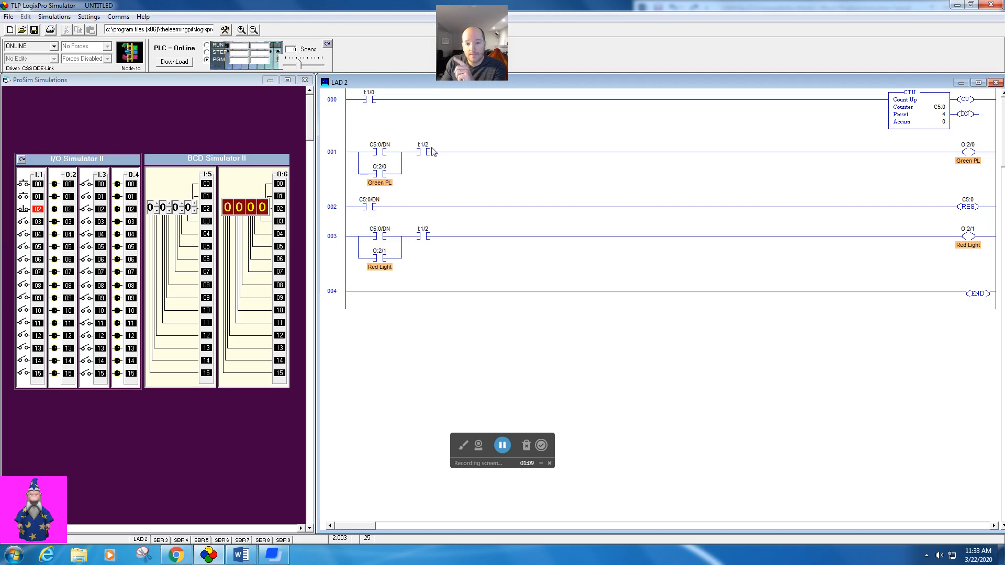
mouse_move(391, 193)
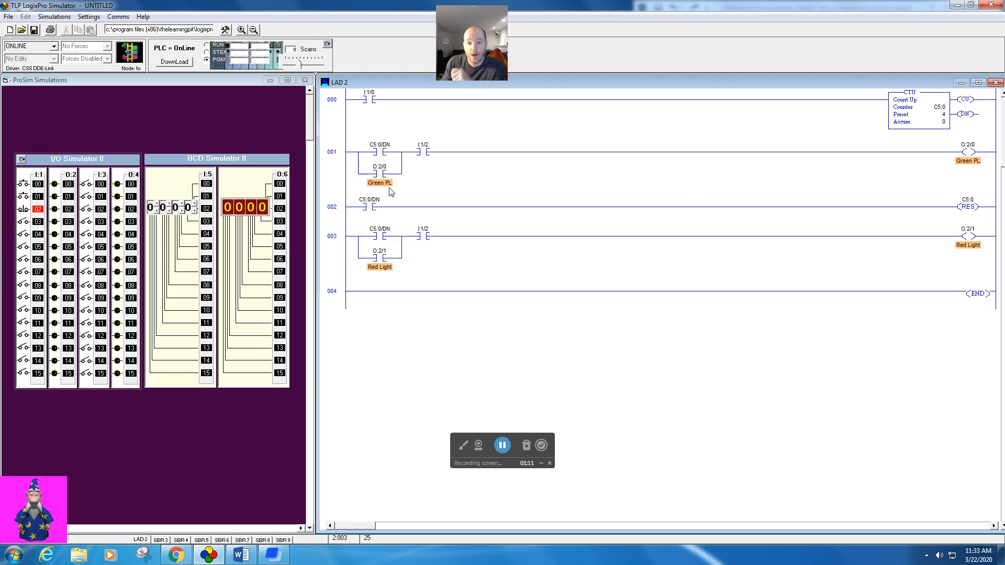
mouse_move(417, 173)
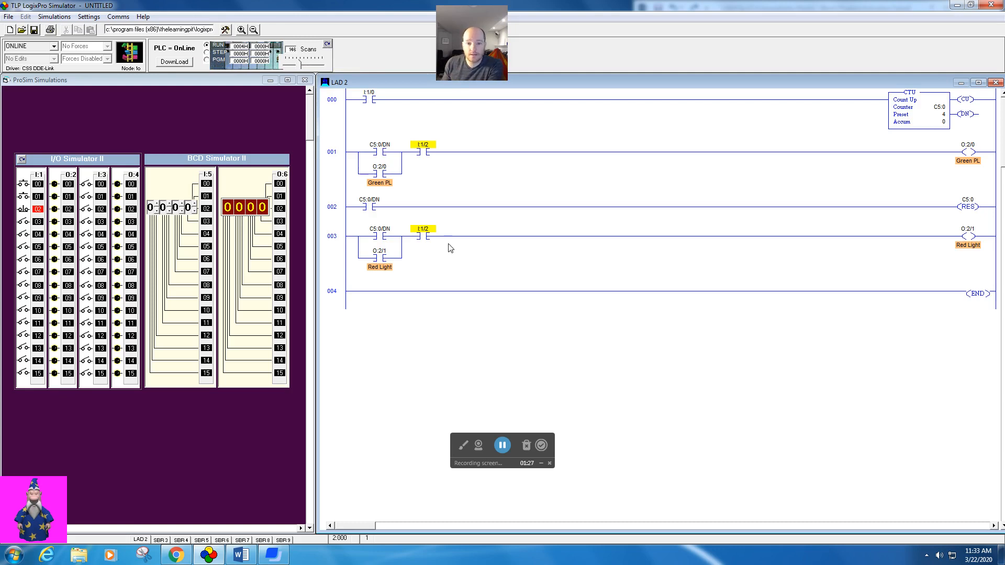
mouse_move(434, 232)
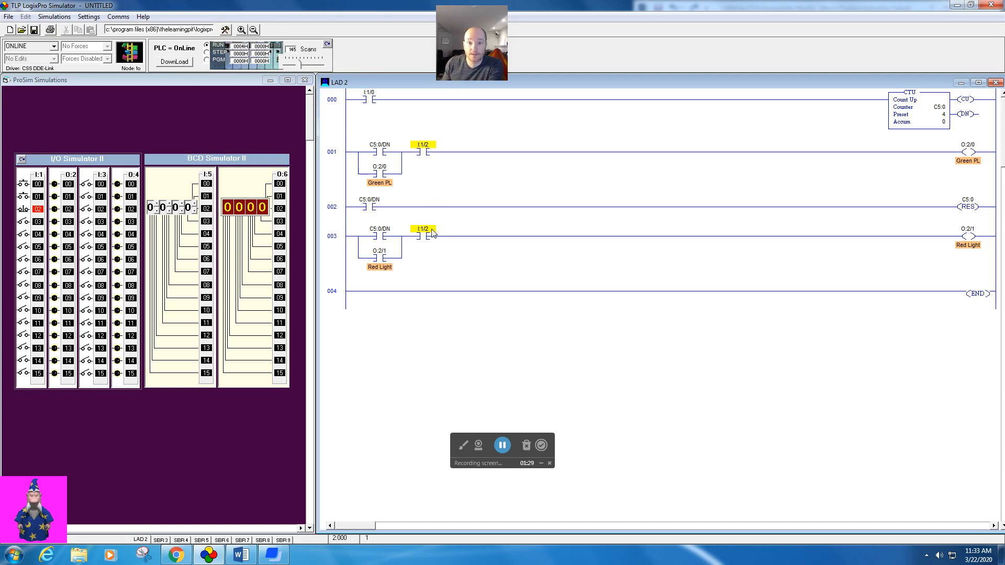
mouse_move(24, 184)
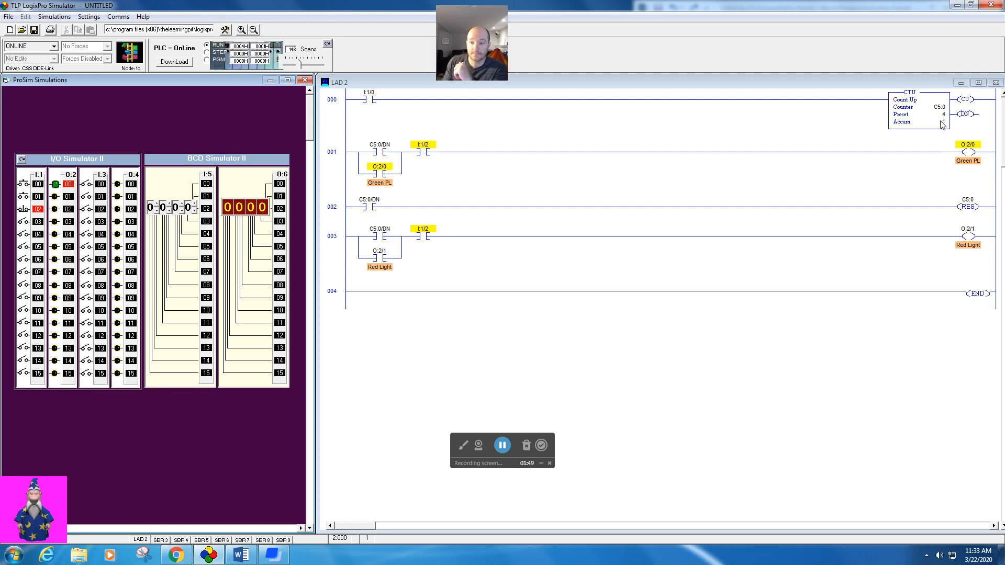
mouse_move(895, 154)
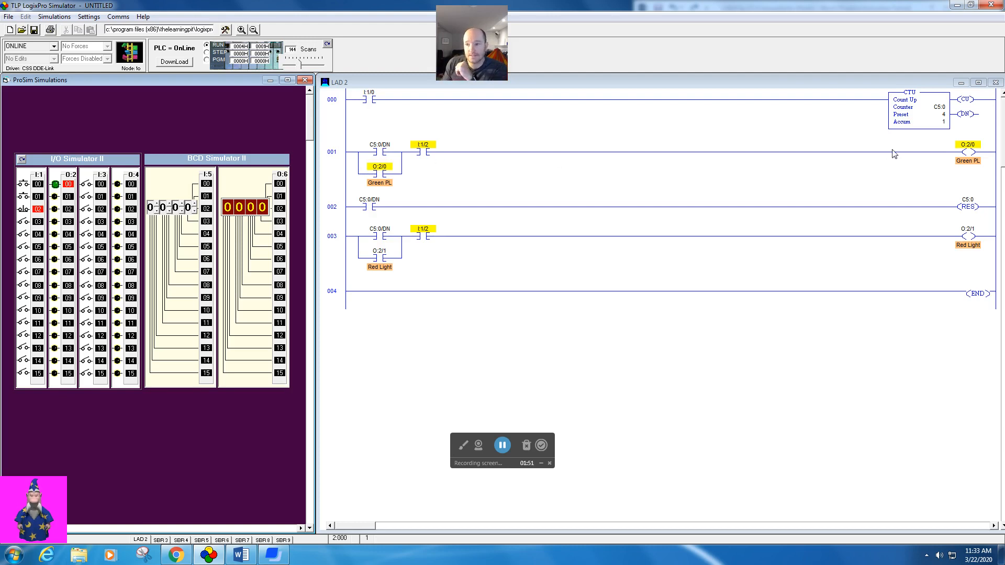
mouse_move(969, 165)
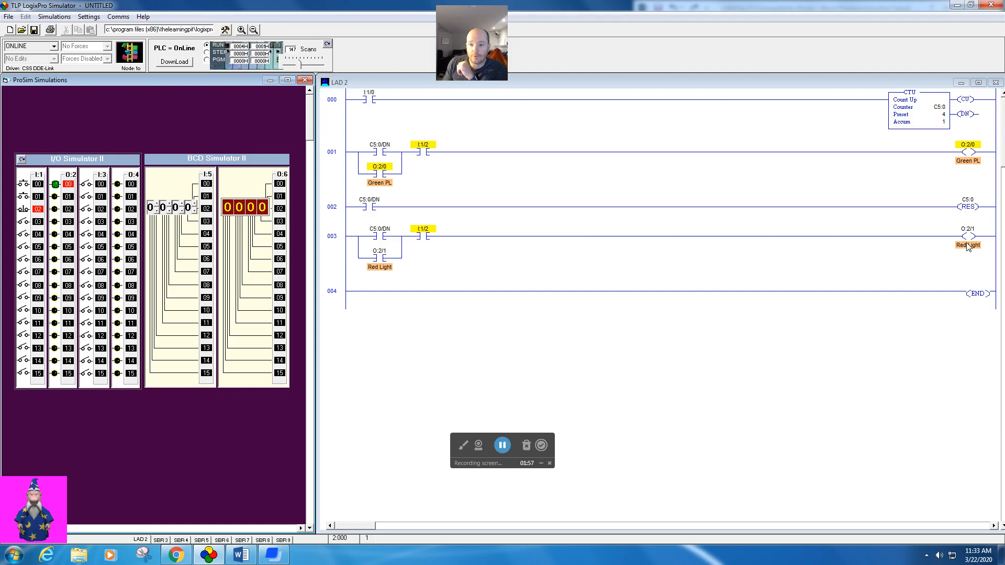
mouse_move(734, 222)
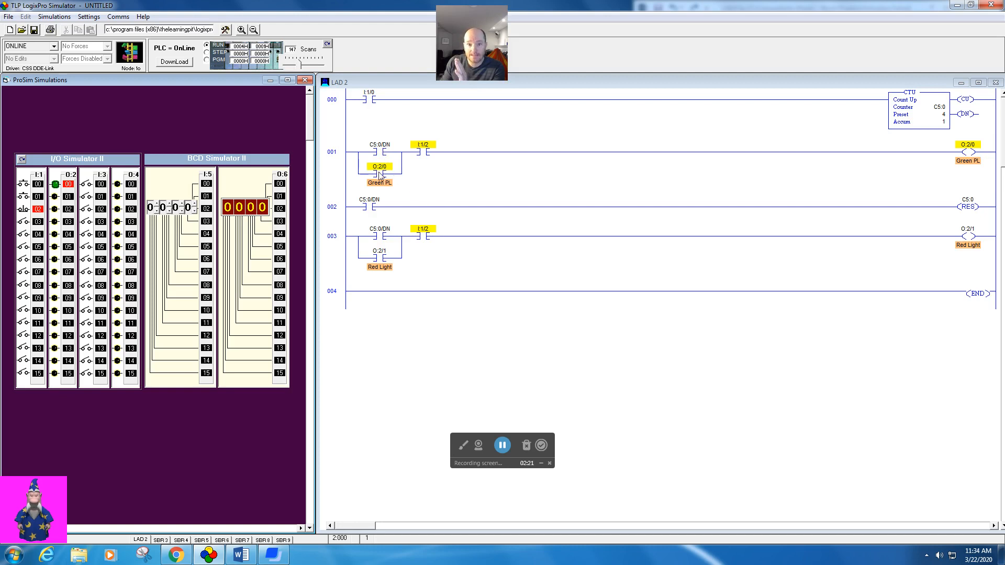
mouse_move(380, 220)
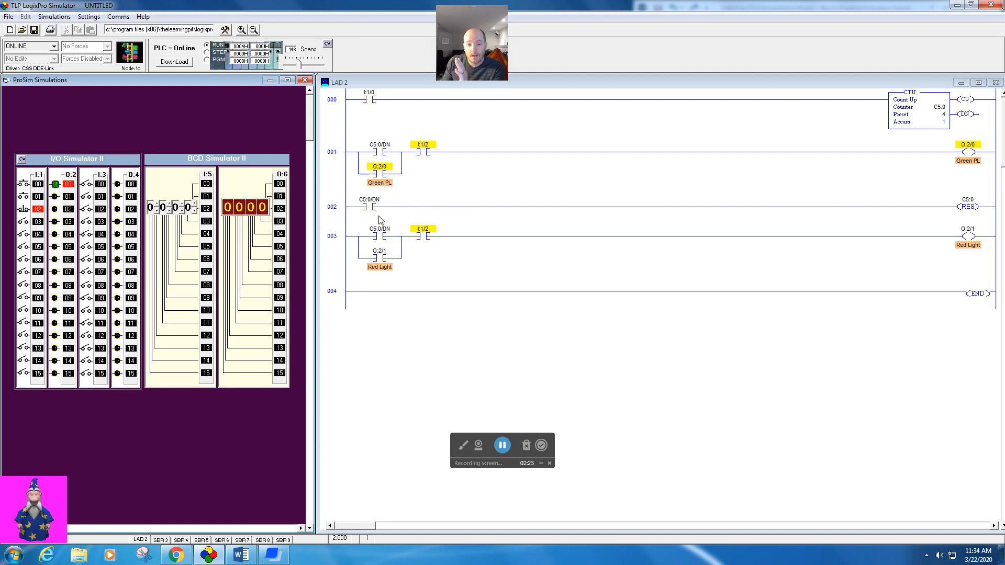
mouse_move(486, 205)
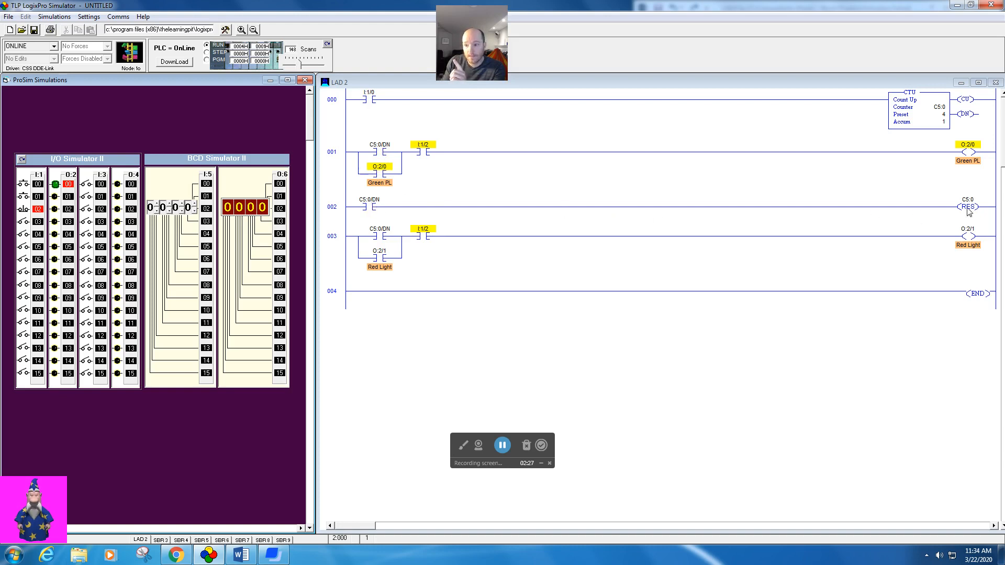
mouse_move(388, 241)
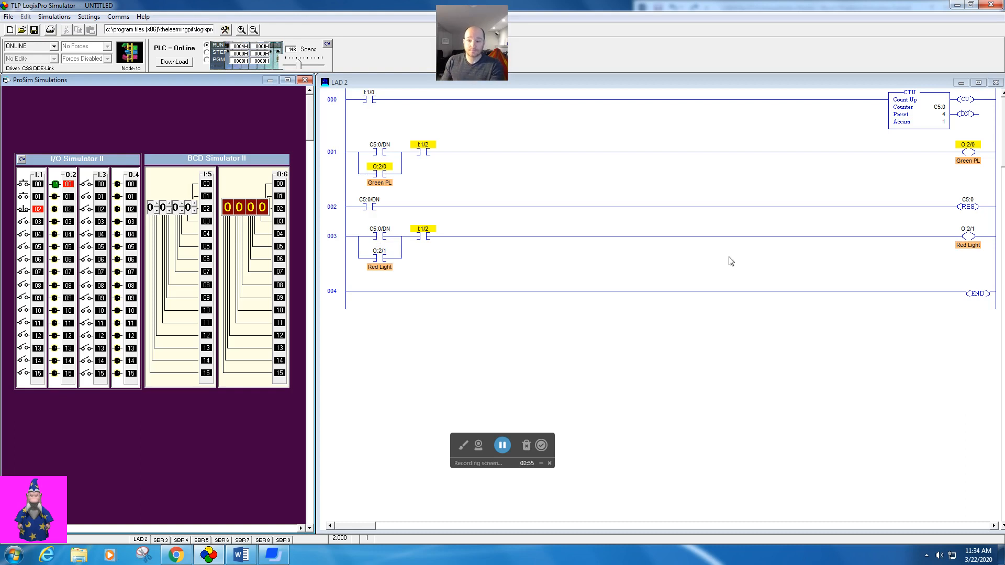
mouse_move(973, 241)
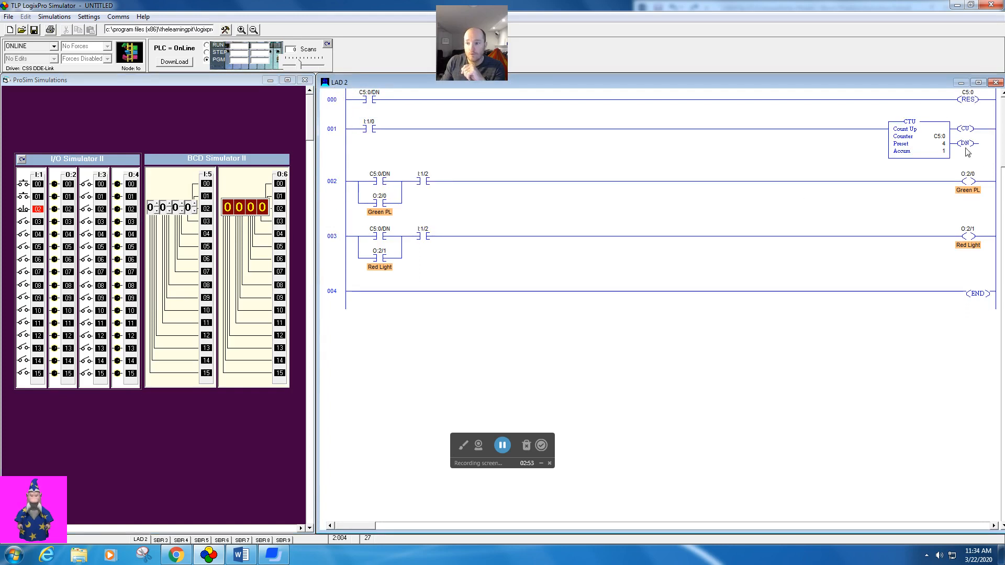
mouse_move(923, 148)
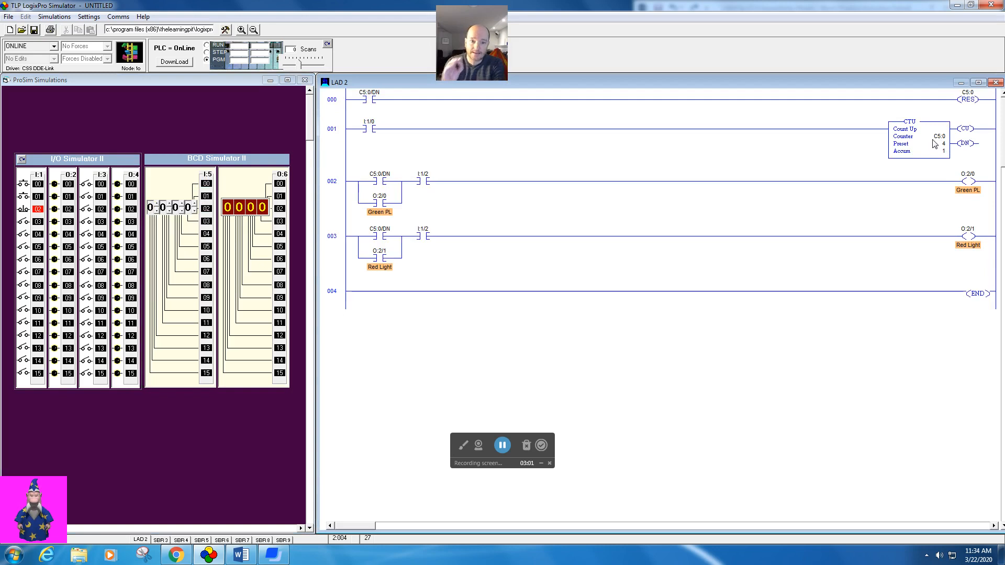
mouse_move(918, 136)
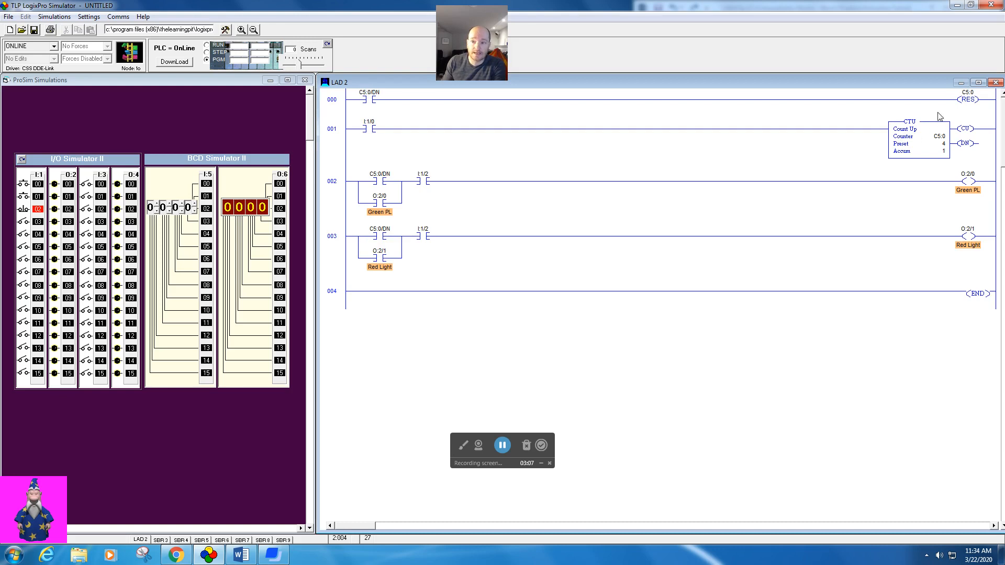
mouse_move(333, 138)
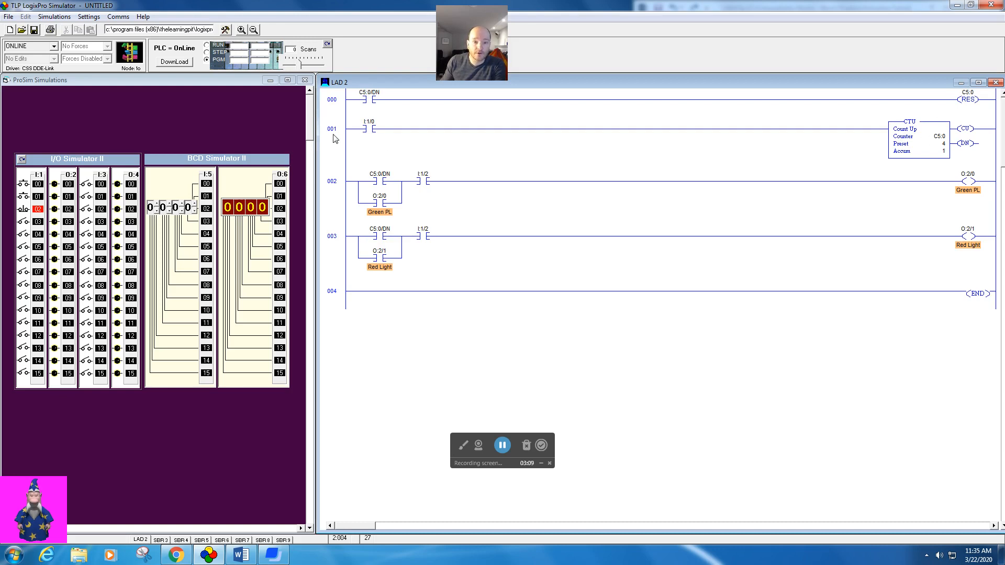
mouse_move(352, 296)
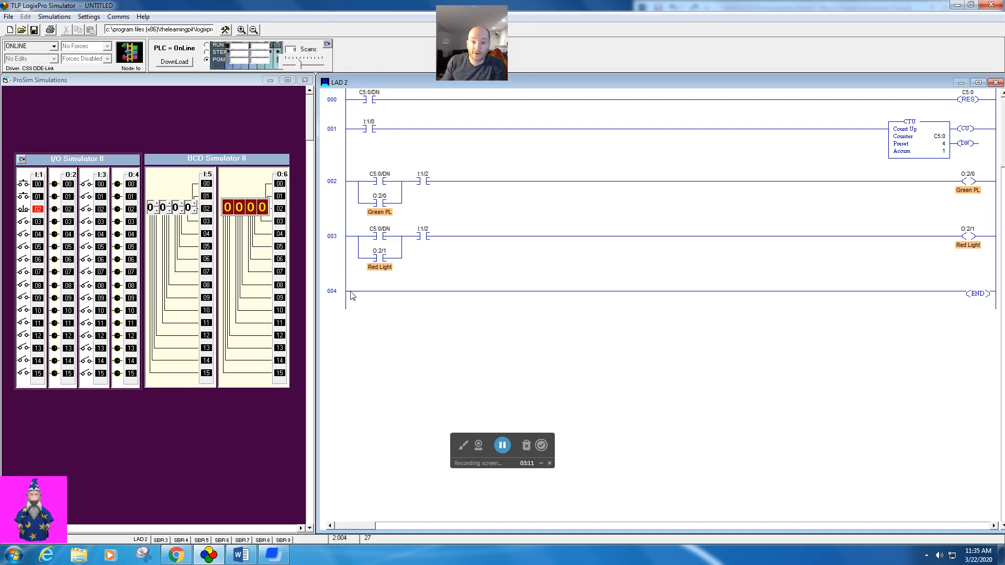
mouse_move(546, 111)
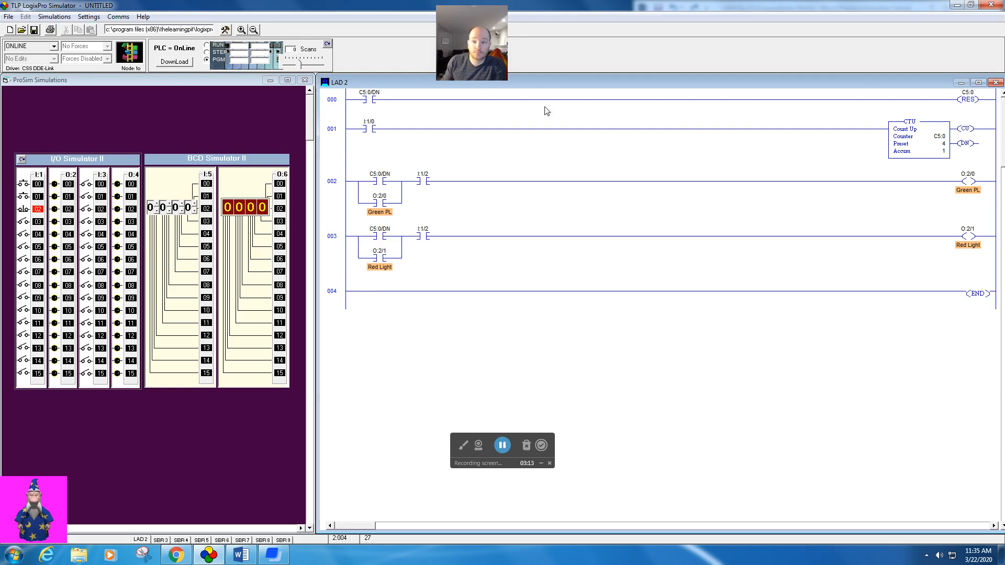
mouse_move(962, 101)
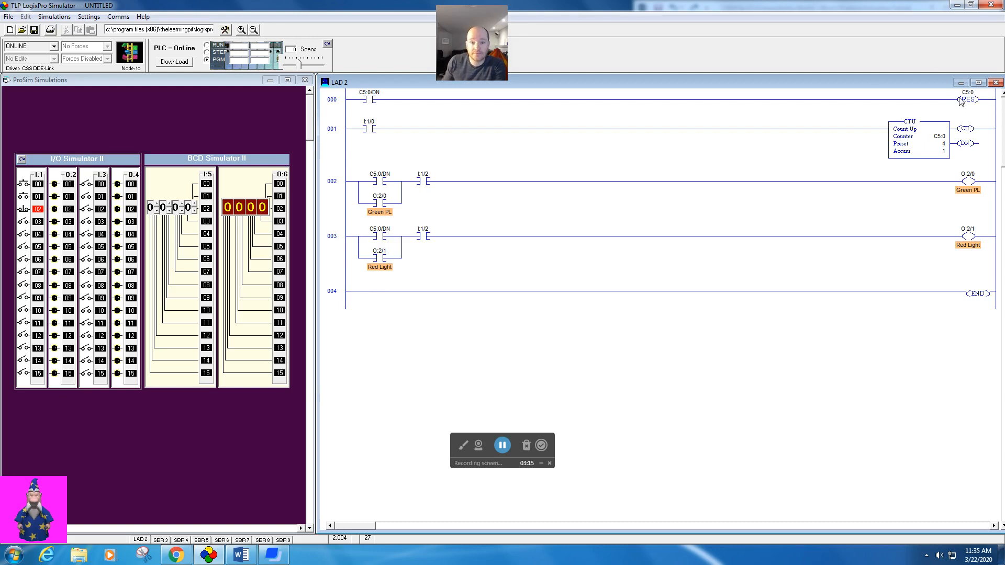
mouse_move(922, 137)
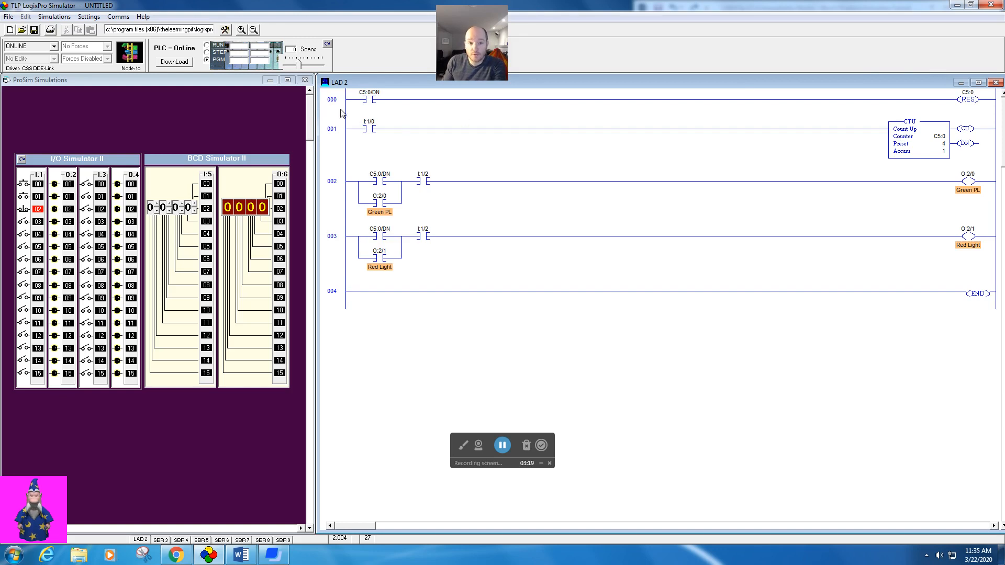
mouse_move(335, 105)
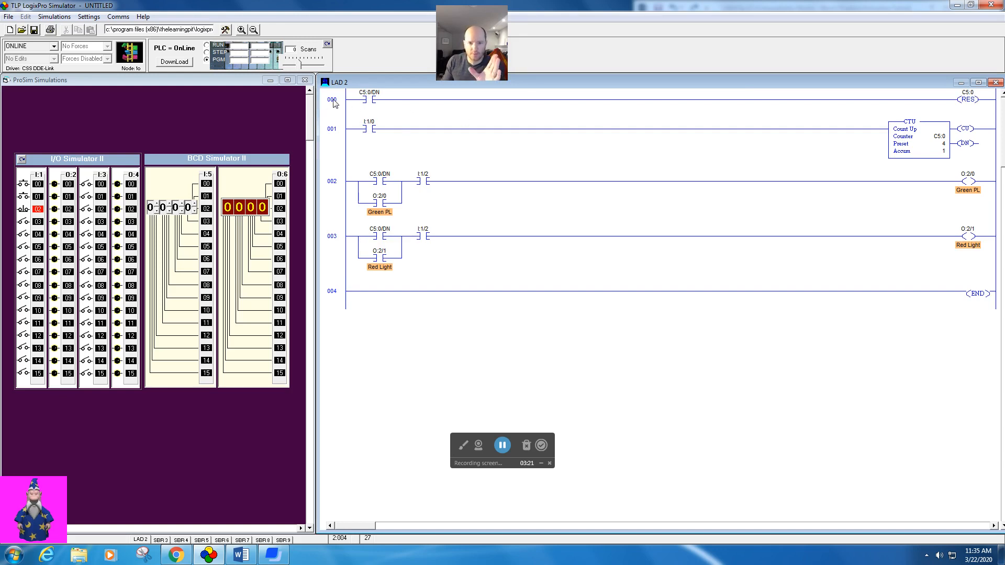
Cut the RES rung with C5:0/DN and paste it above rung 000
click(344, 287)
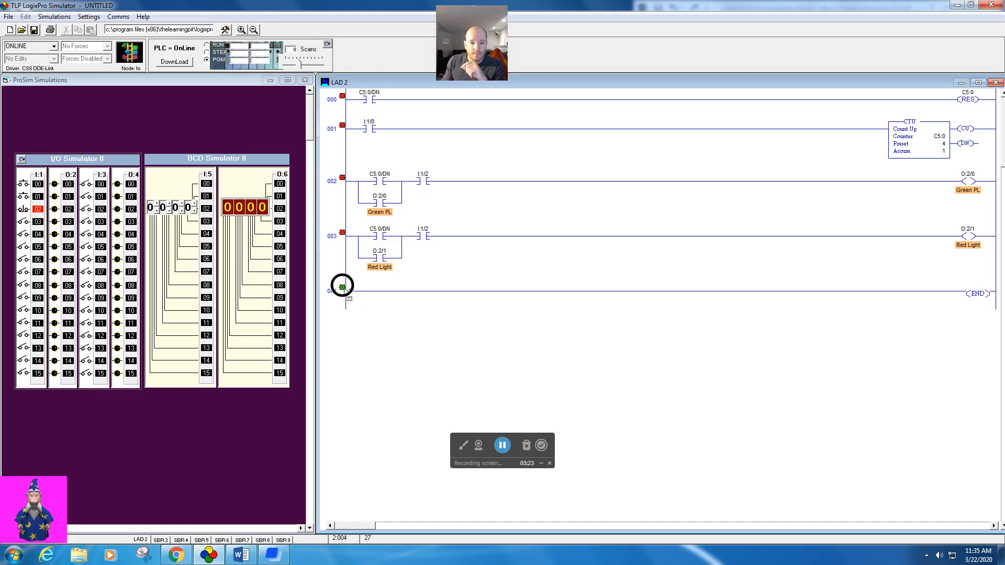
scroll(down, 3)
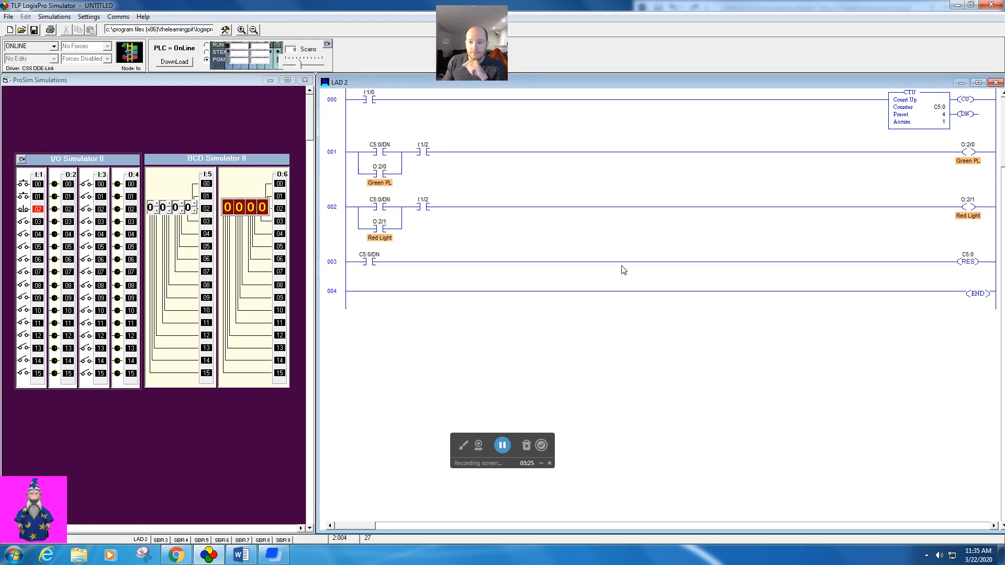
mouse_move(450, 130)
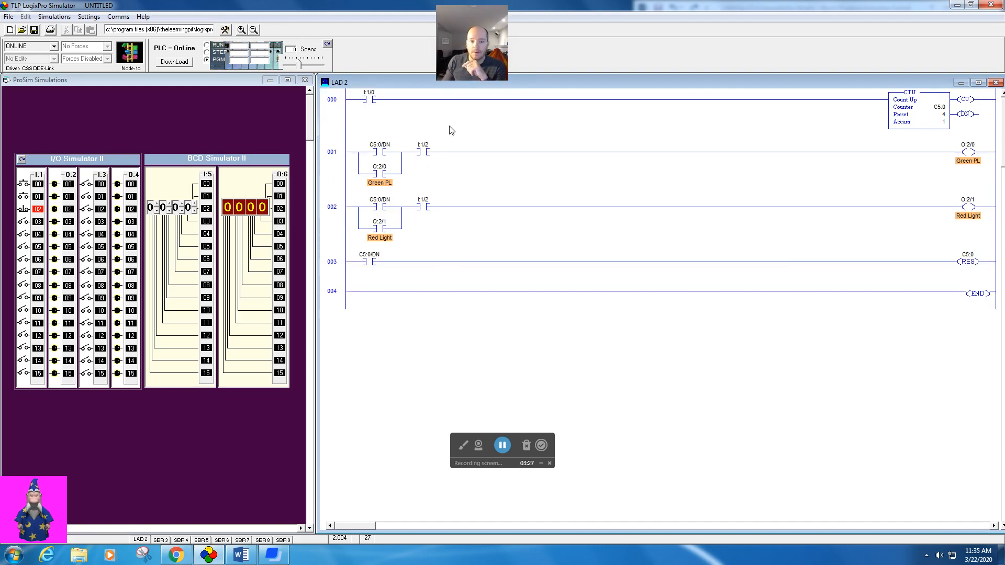
mouse_move(350, 170)
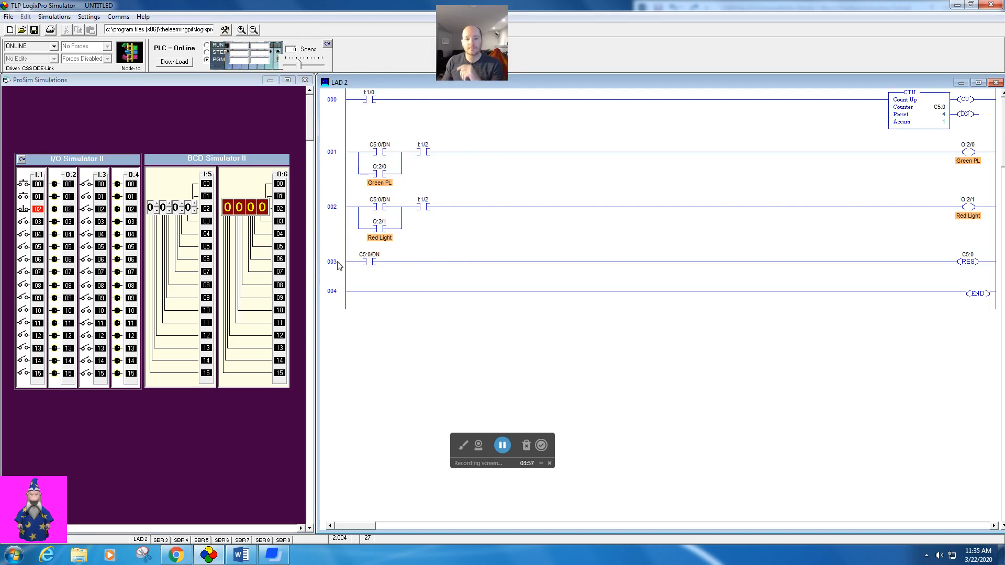
click(343, 99)
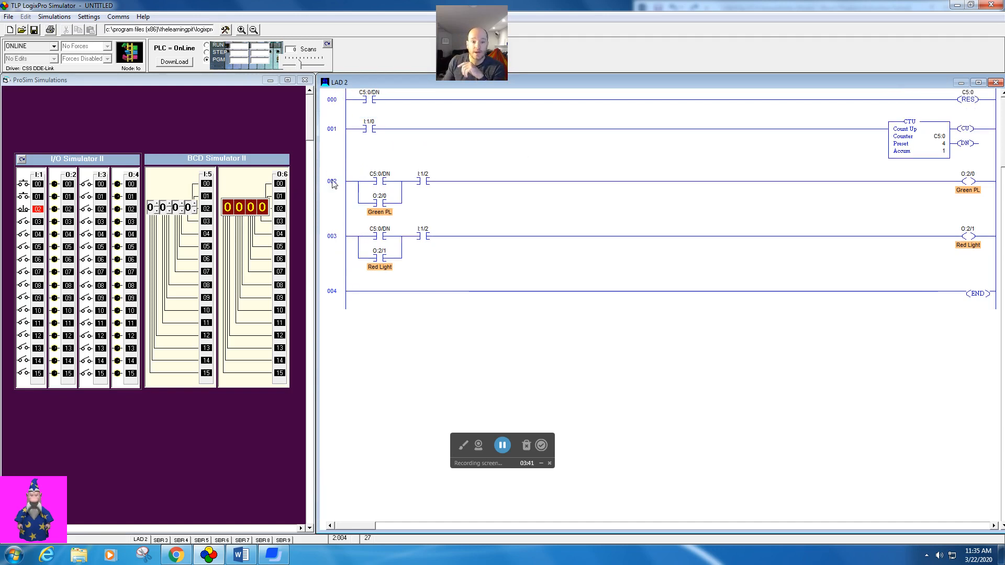
scroll(up, 3)
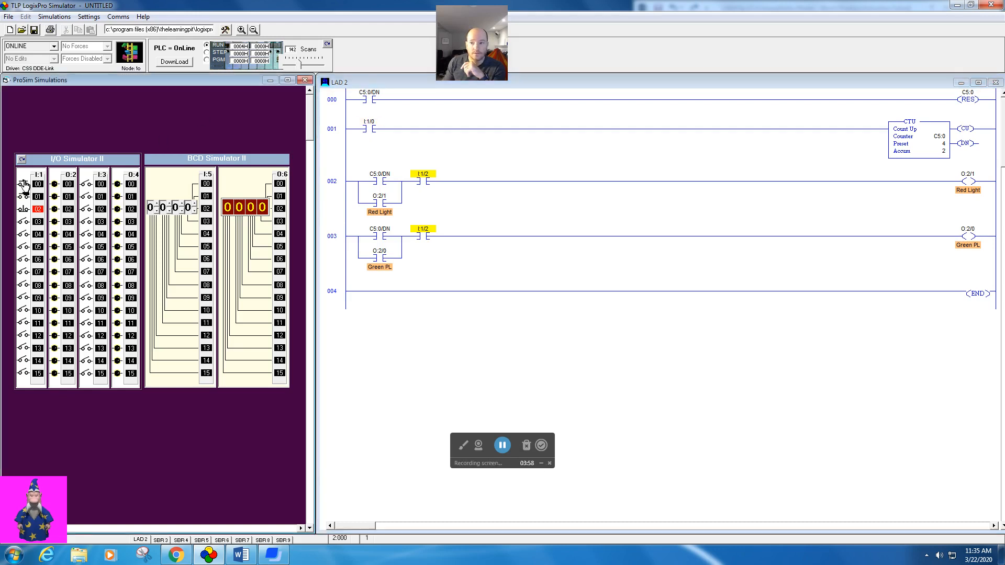
Toggle input I:1/0 repeatedly so the count advances and both pilot lights energize
click(24, 184)
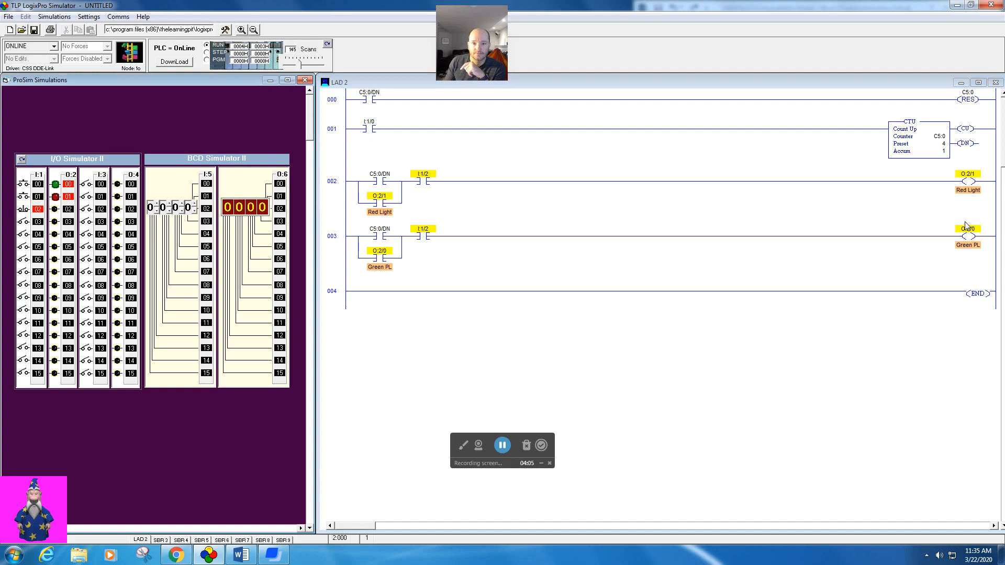
mouse_move(383, 104)
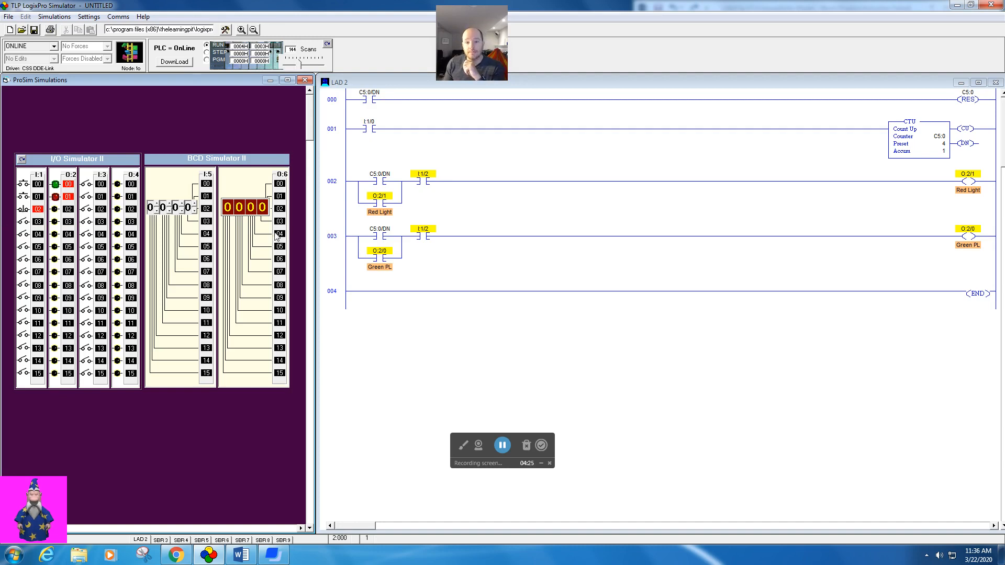
mouse_move(547, 130)
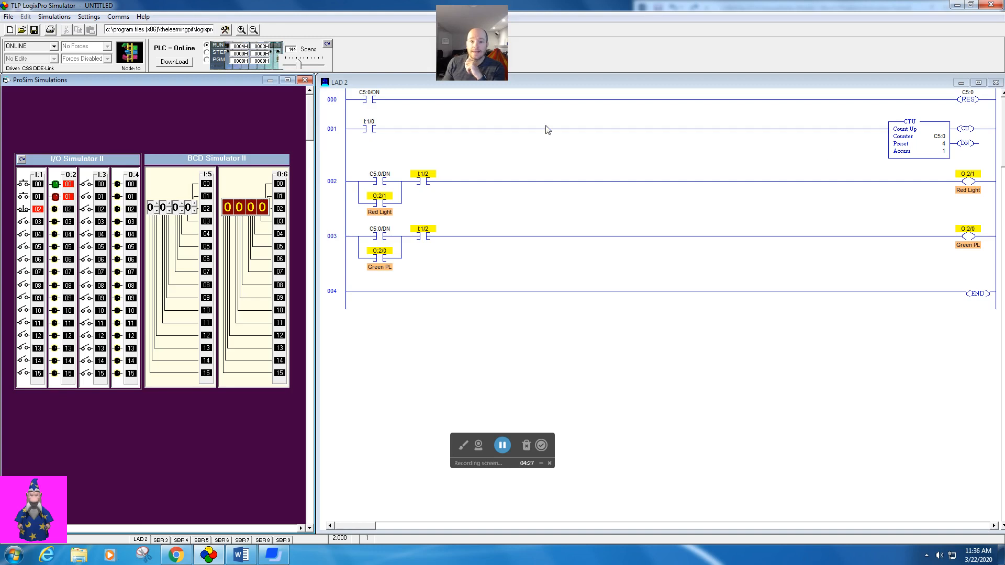
click(24, 184)
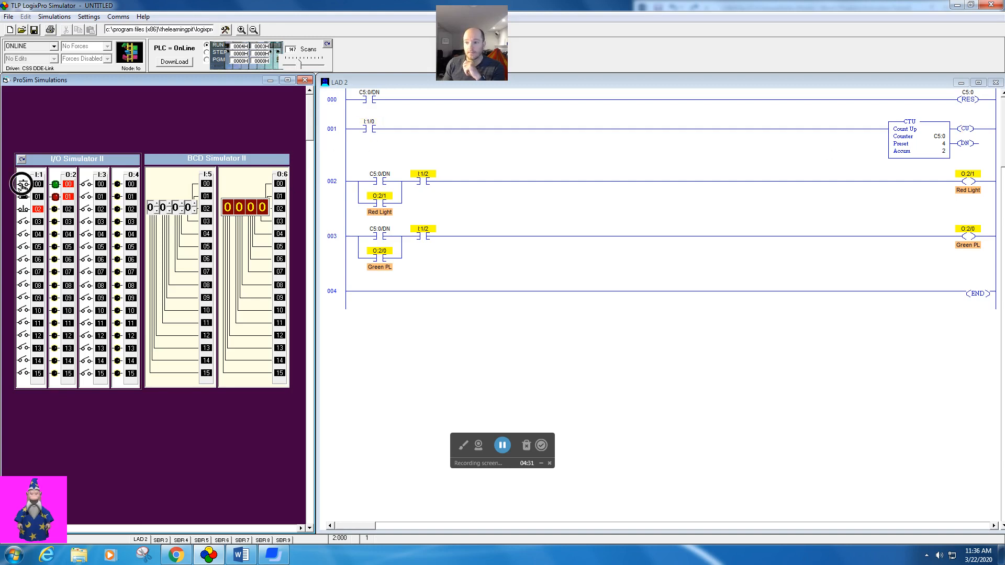
click(21, 185)
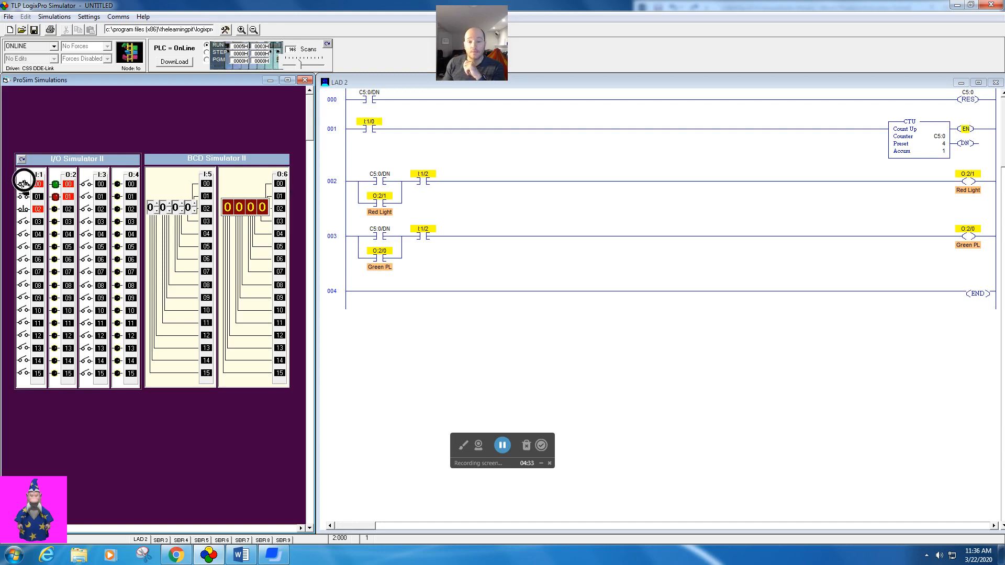
click(24, 184)
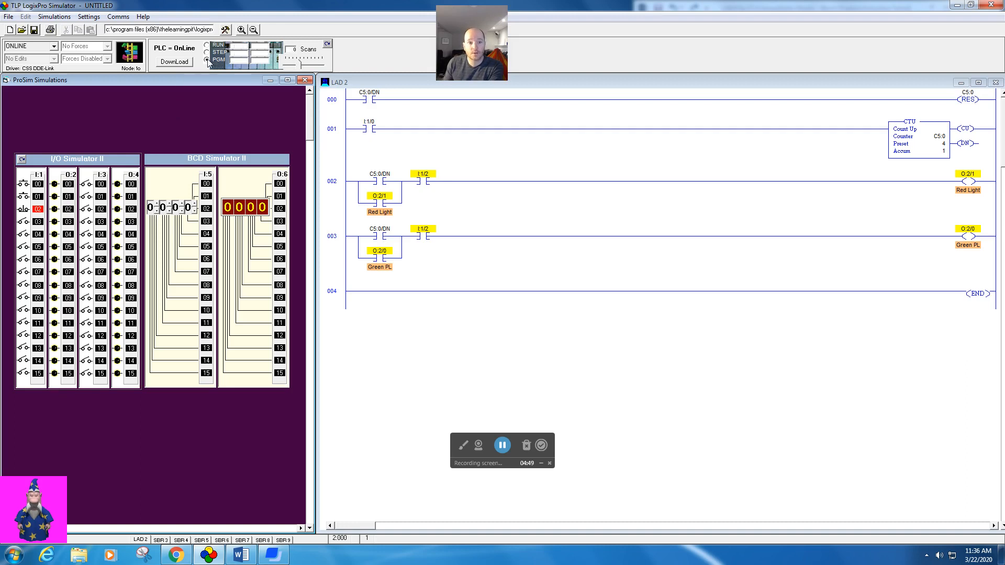
mouse_move(327, 50)
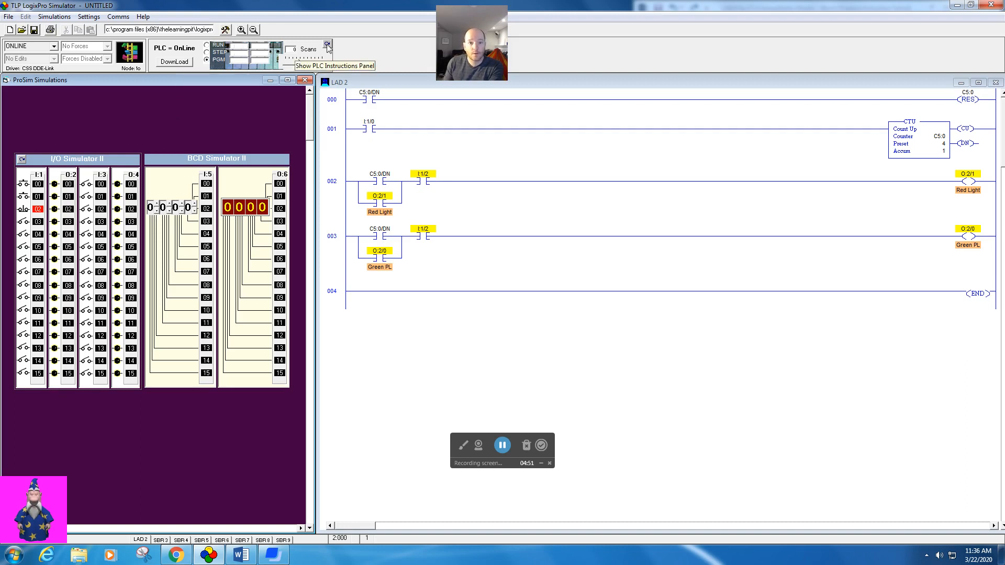
Insert an OSR after I:1/0 on the counter rung and address it B3:0/0
click(327, 44)
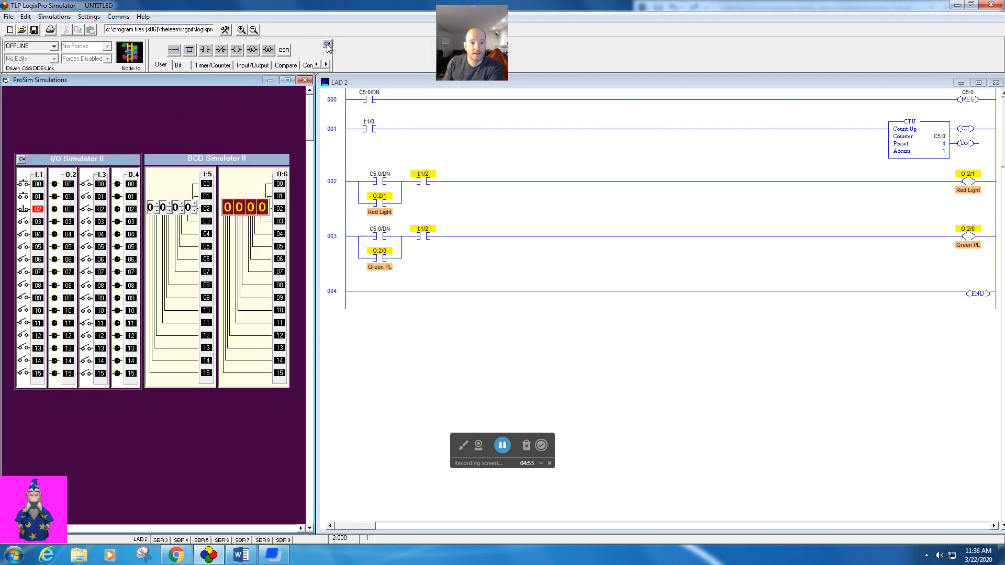
mouse_move(283, 53)
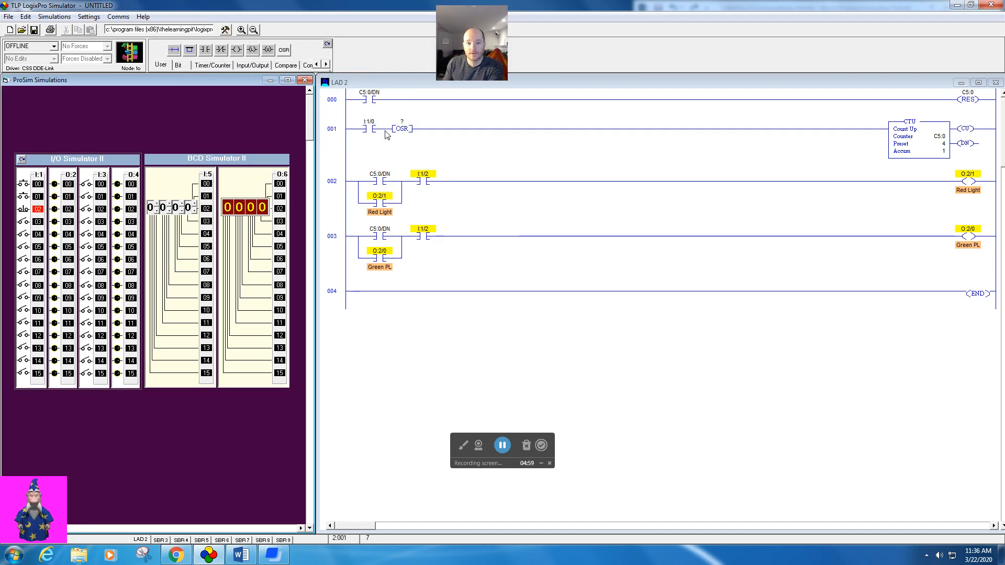
mouse_move(941, 142)
text(B)
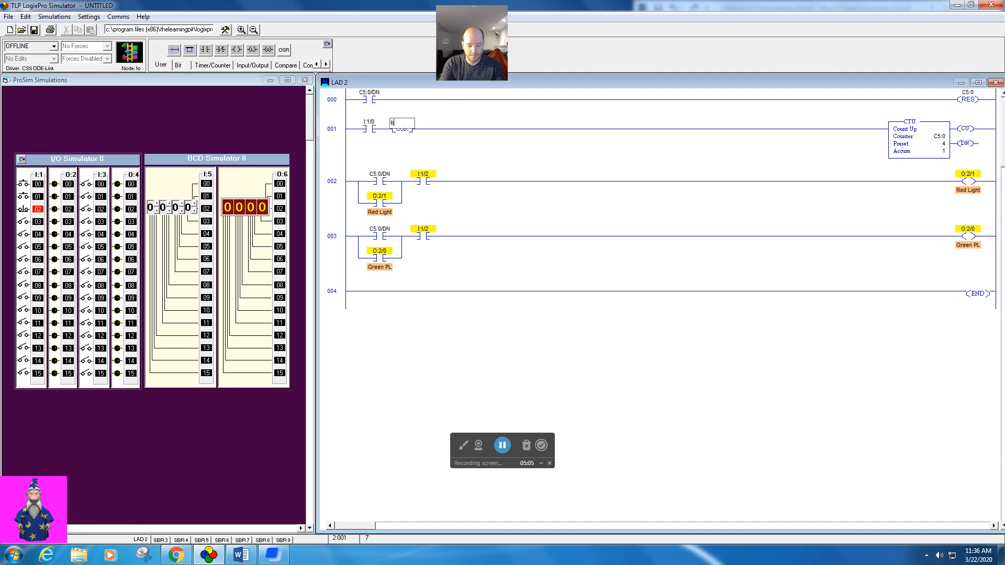
text(3:0/0)
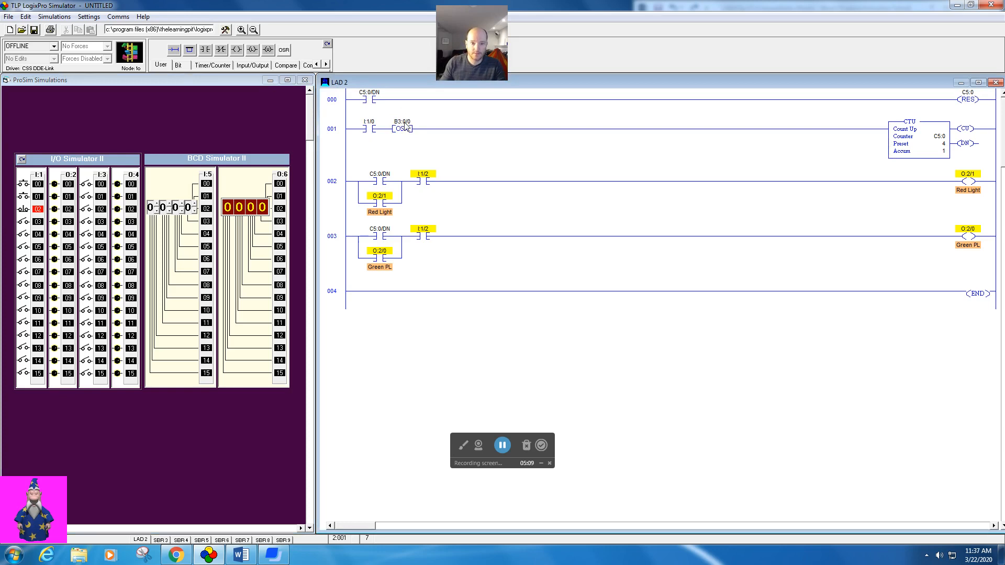
mouse_move(430, 135)
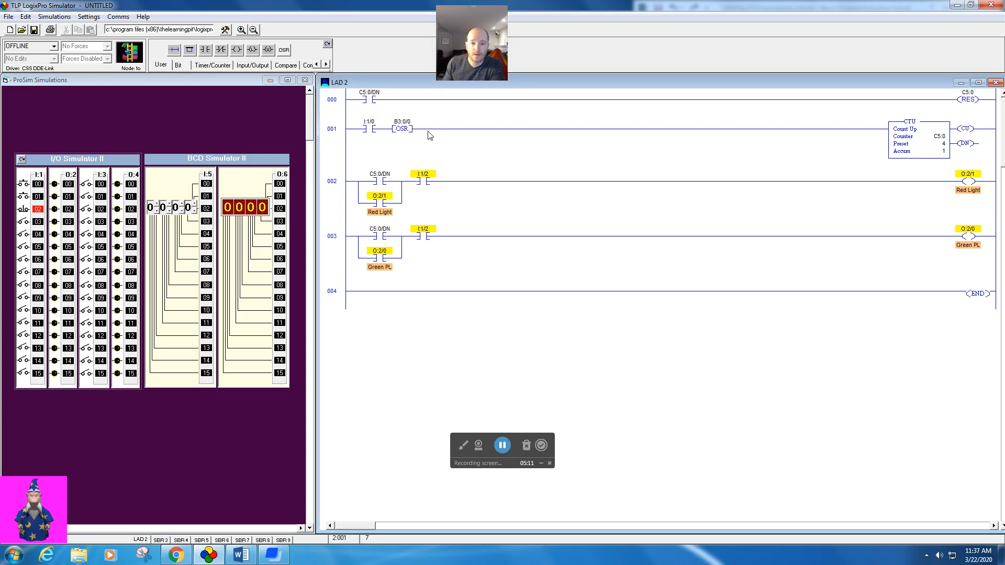
mouse_move(452, 159)
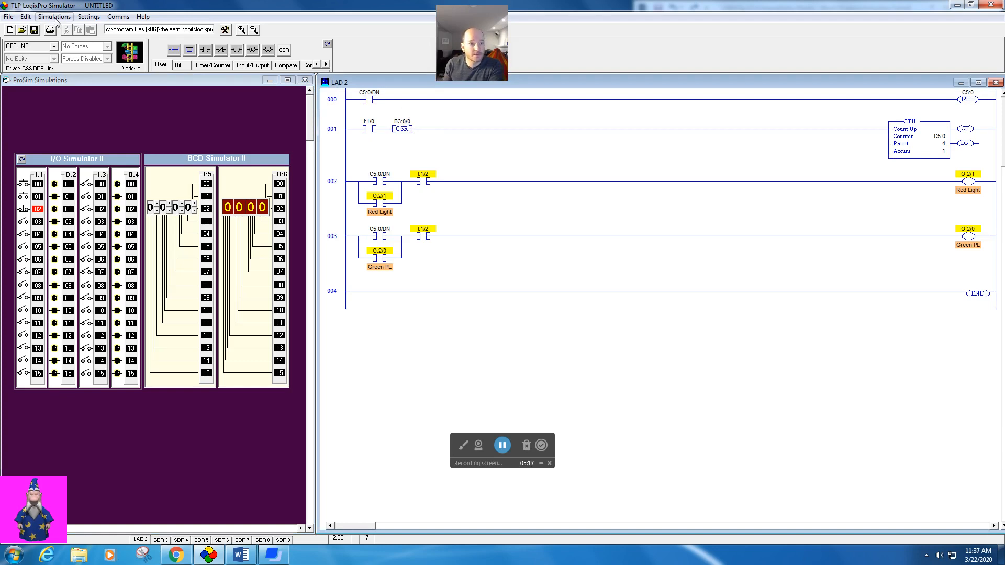
Reset all timers and counters so the accumulated value returns to 0
click(54, 16)
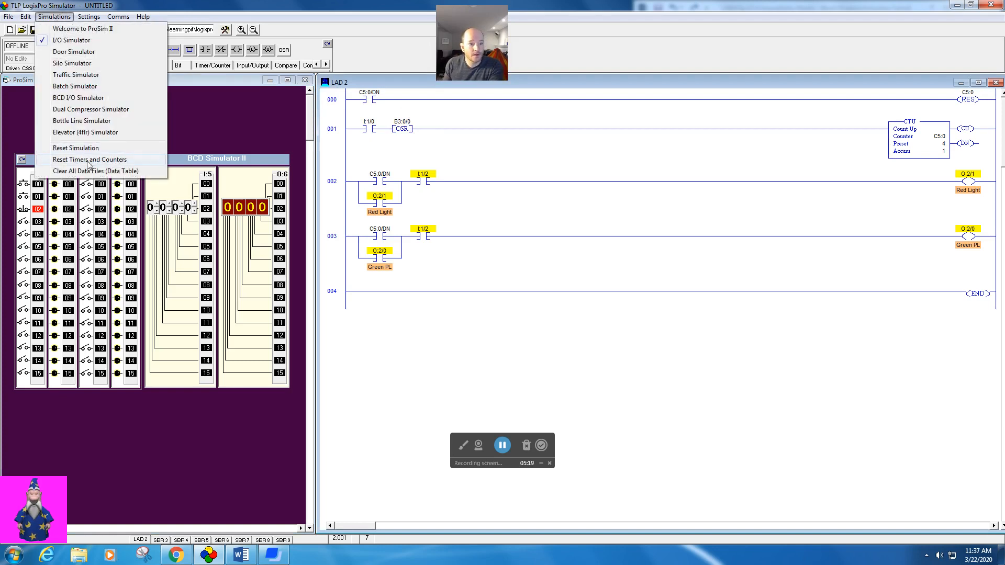
click(95, 170)
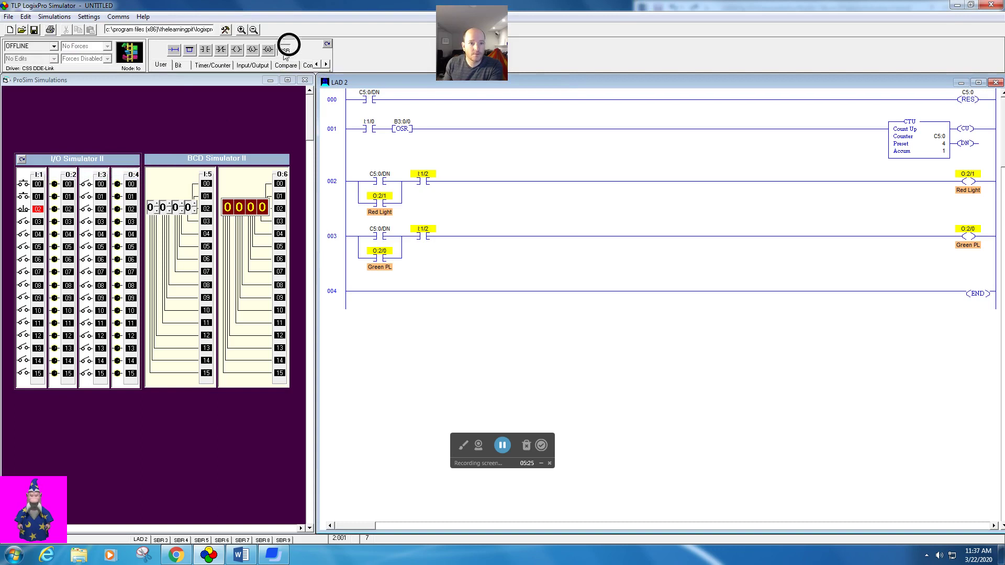
Download the OSR-edited program to the PLC and go back online
click(55, 45)
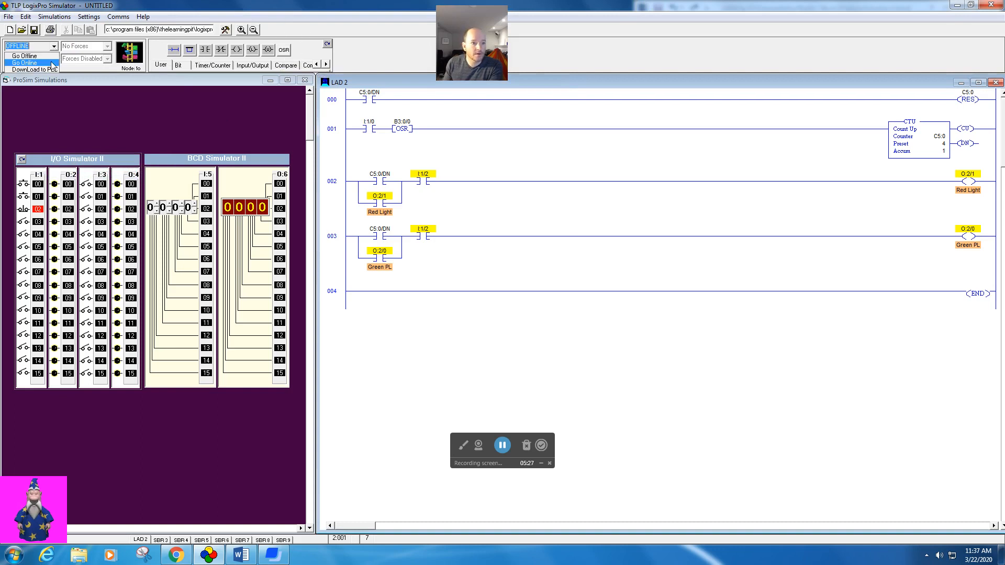
click(24, 56)
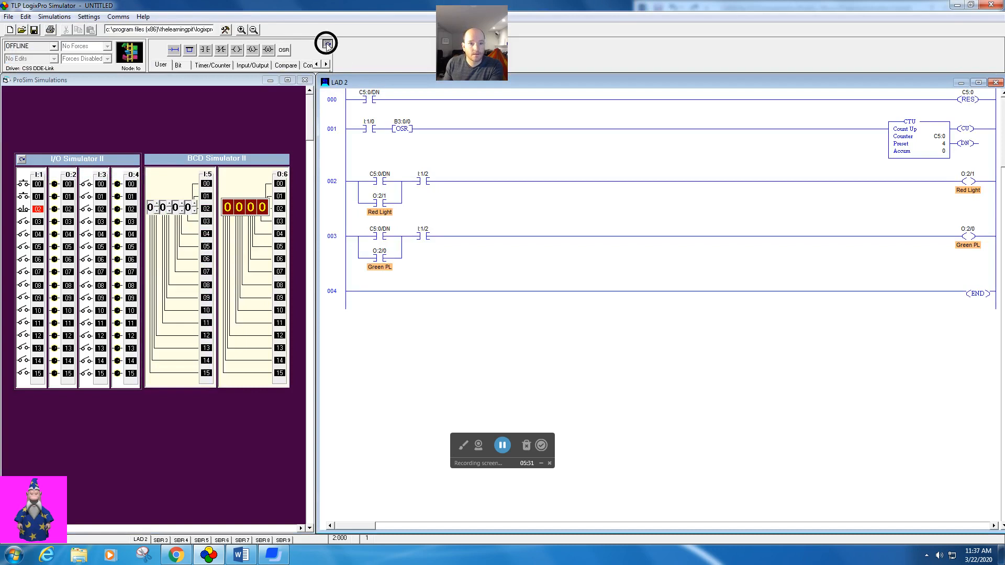
click(327, 43)
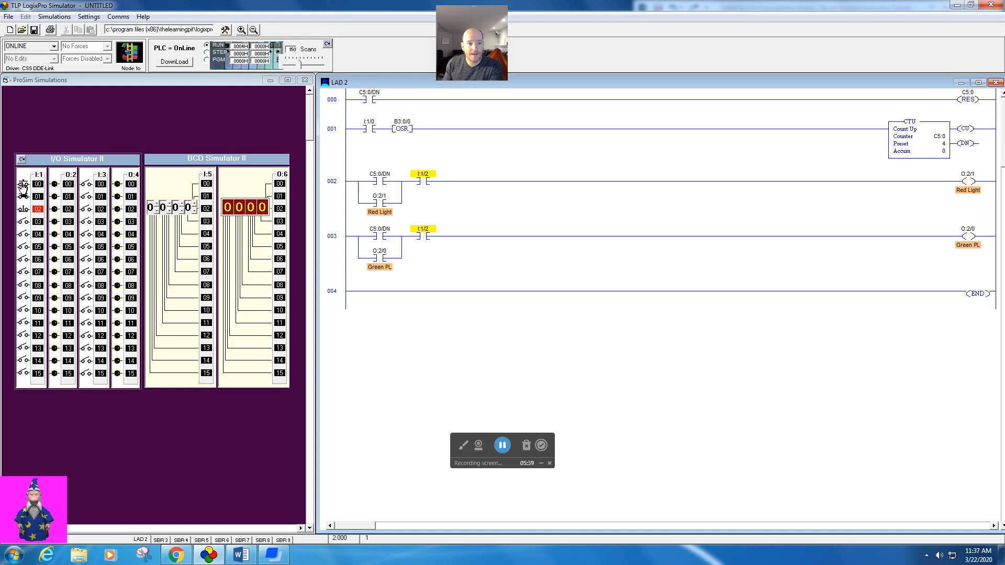
Pulse I:1/0 until the counter hits its preset, lighting both pilot lights and resetting to 0
click(22, 185)
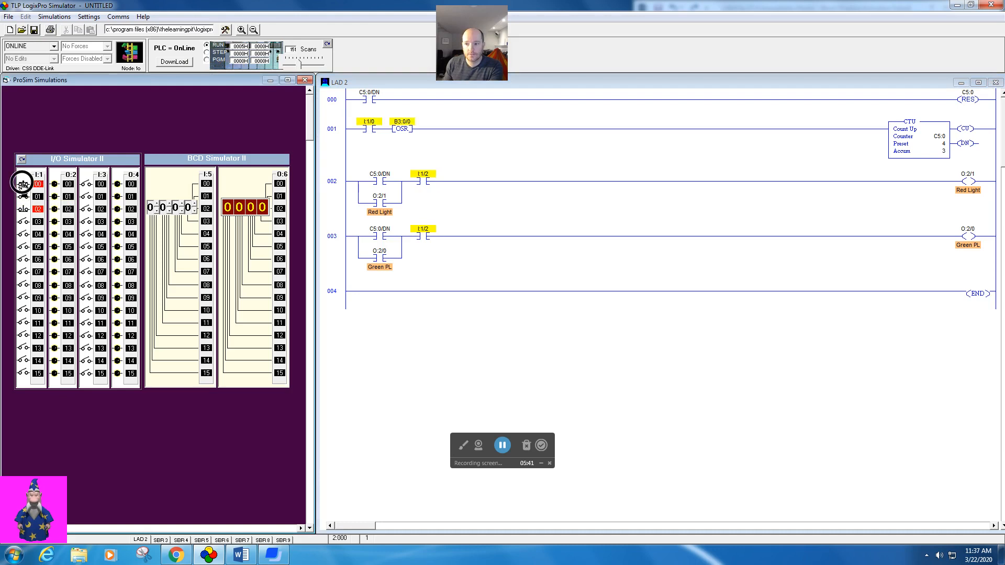
click(21, 185)
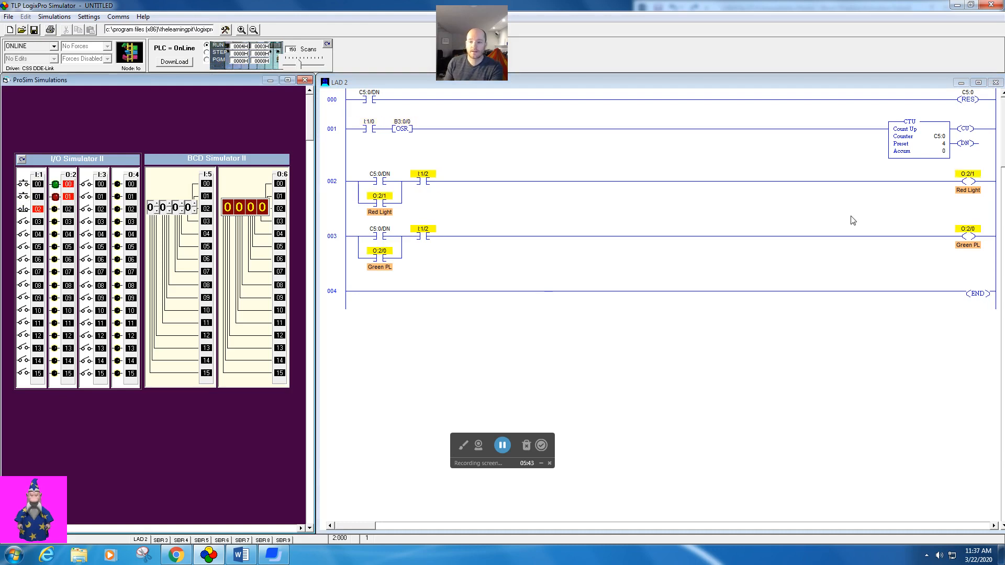
mouse_move(943, 155)
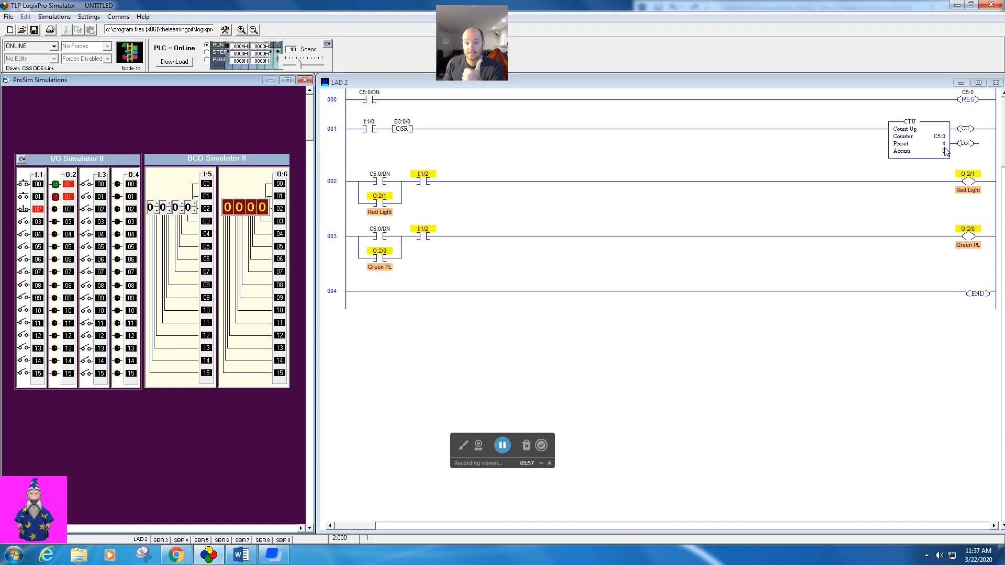
mouse_move(913, 195)
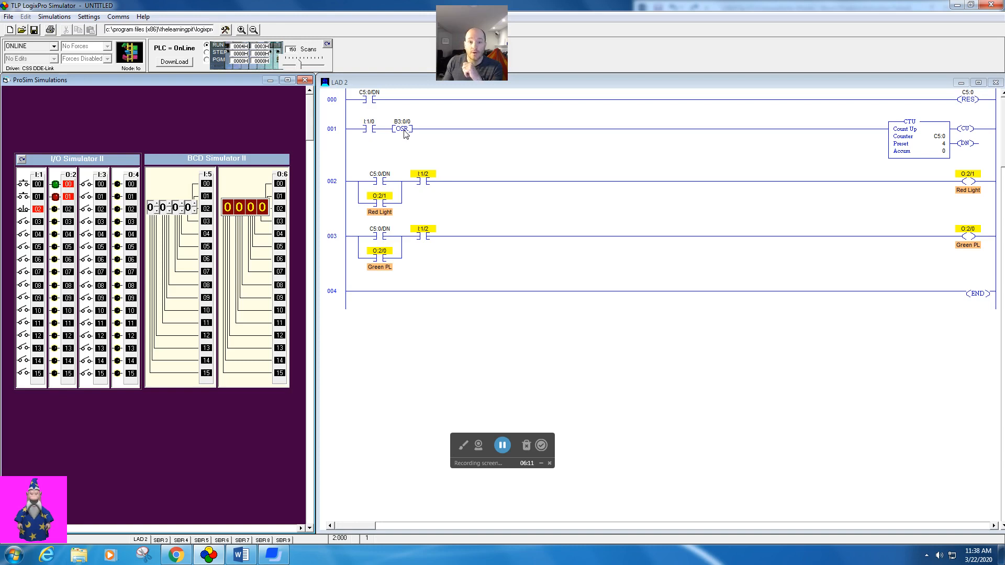
mouse_move(411, 150)
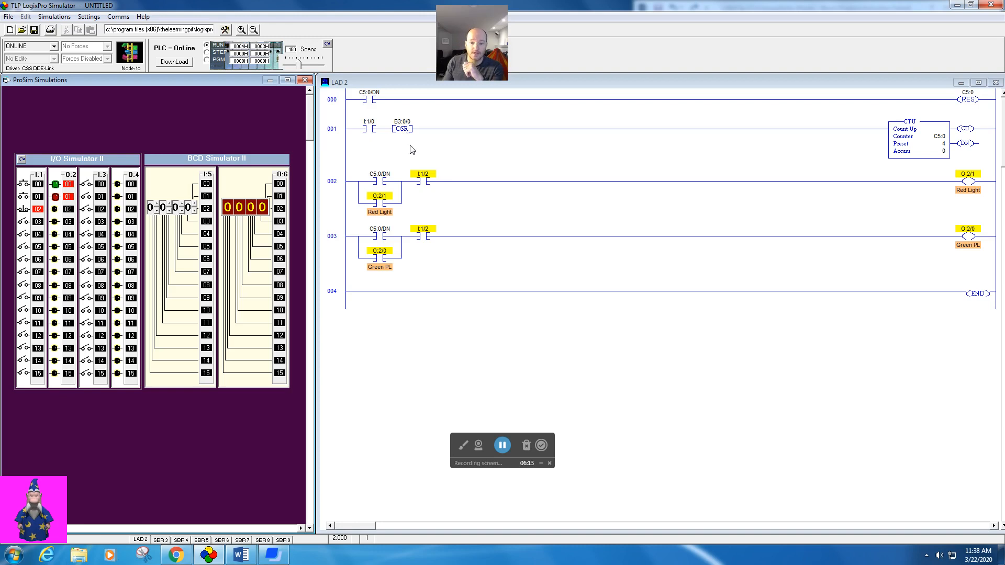